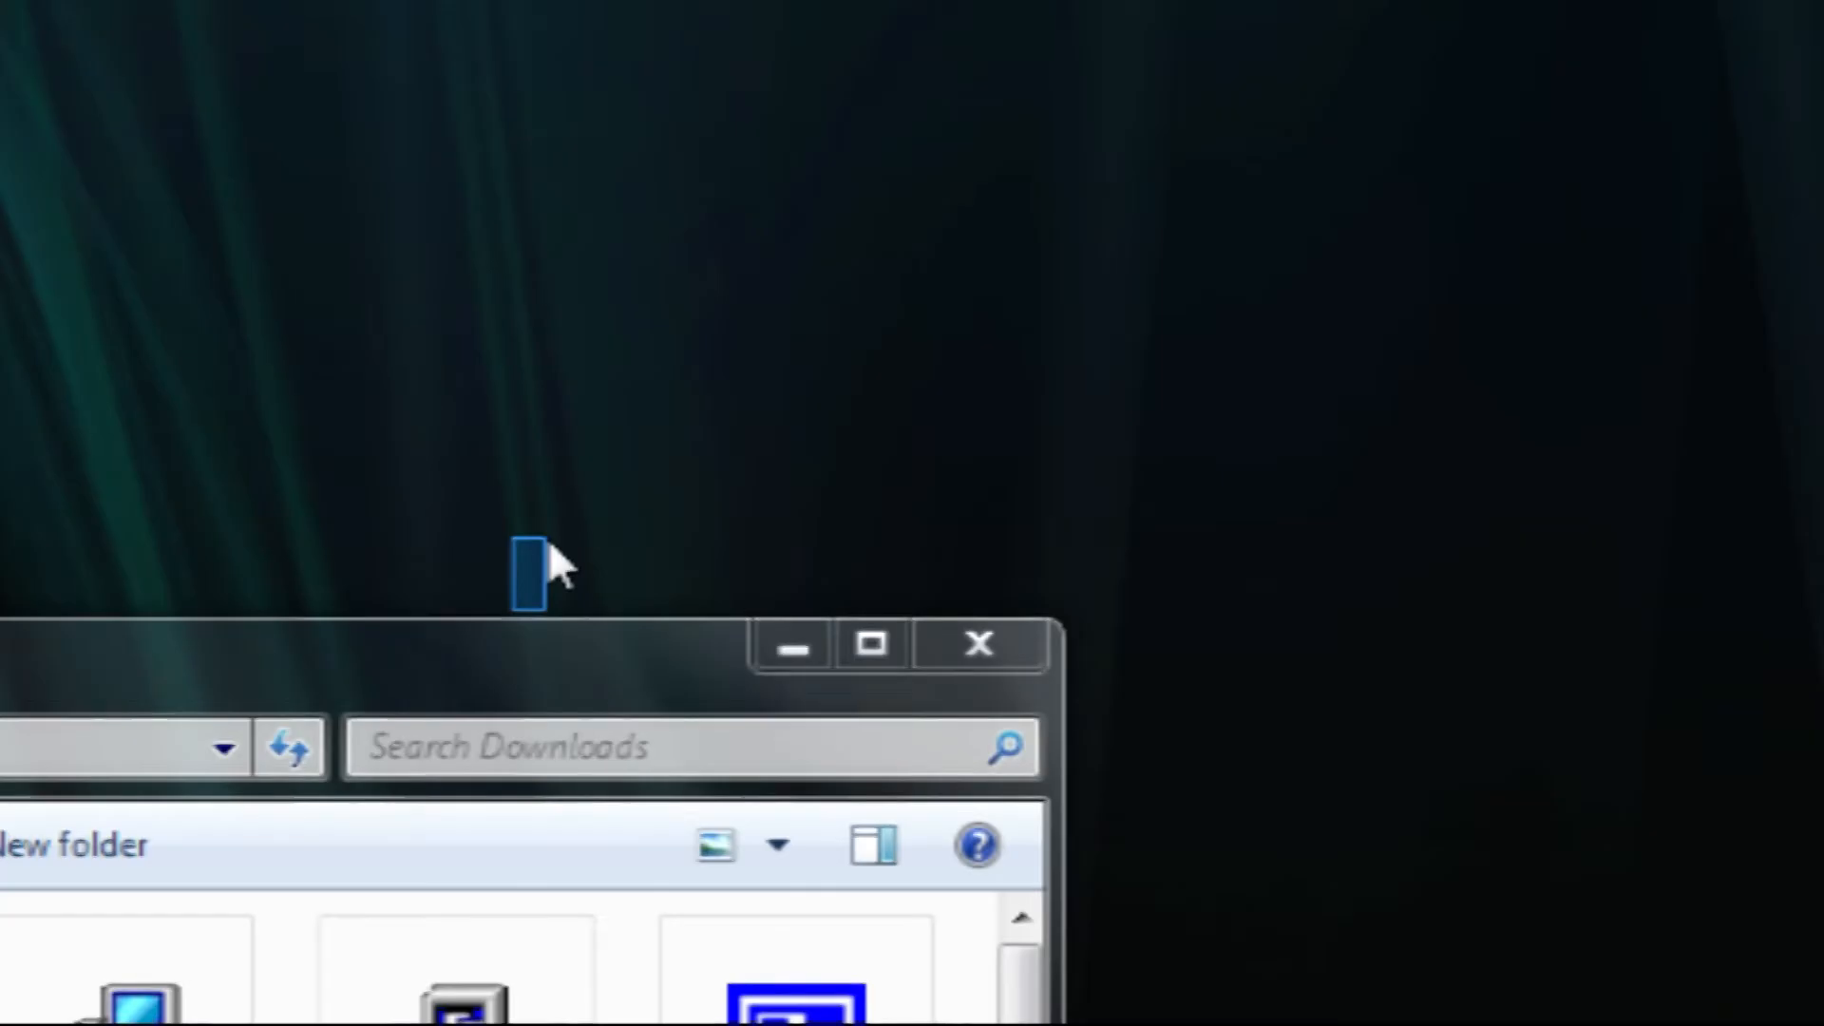
Open the Fundraiser_TV_R1 - Casting PDF from Downloads in Foxit Reader
click(870, 644)
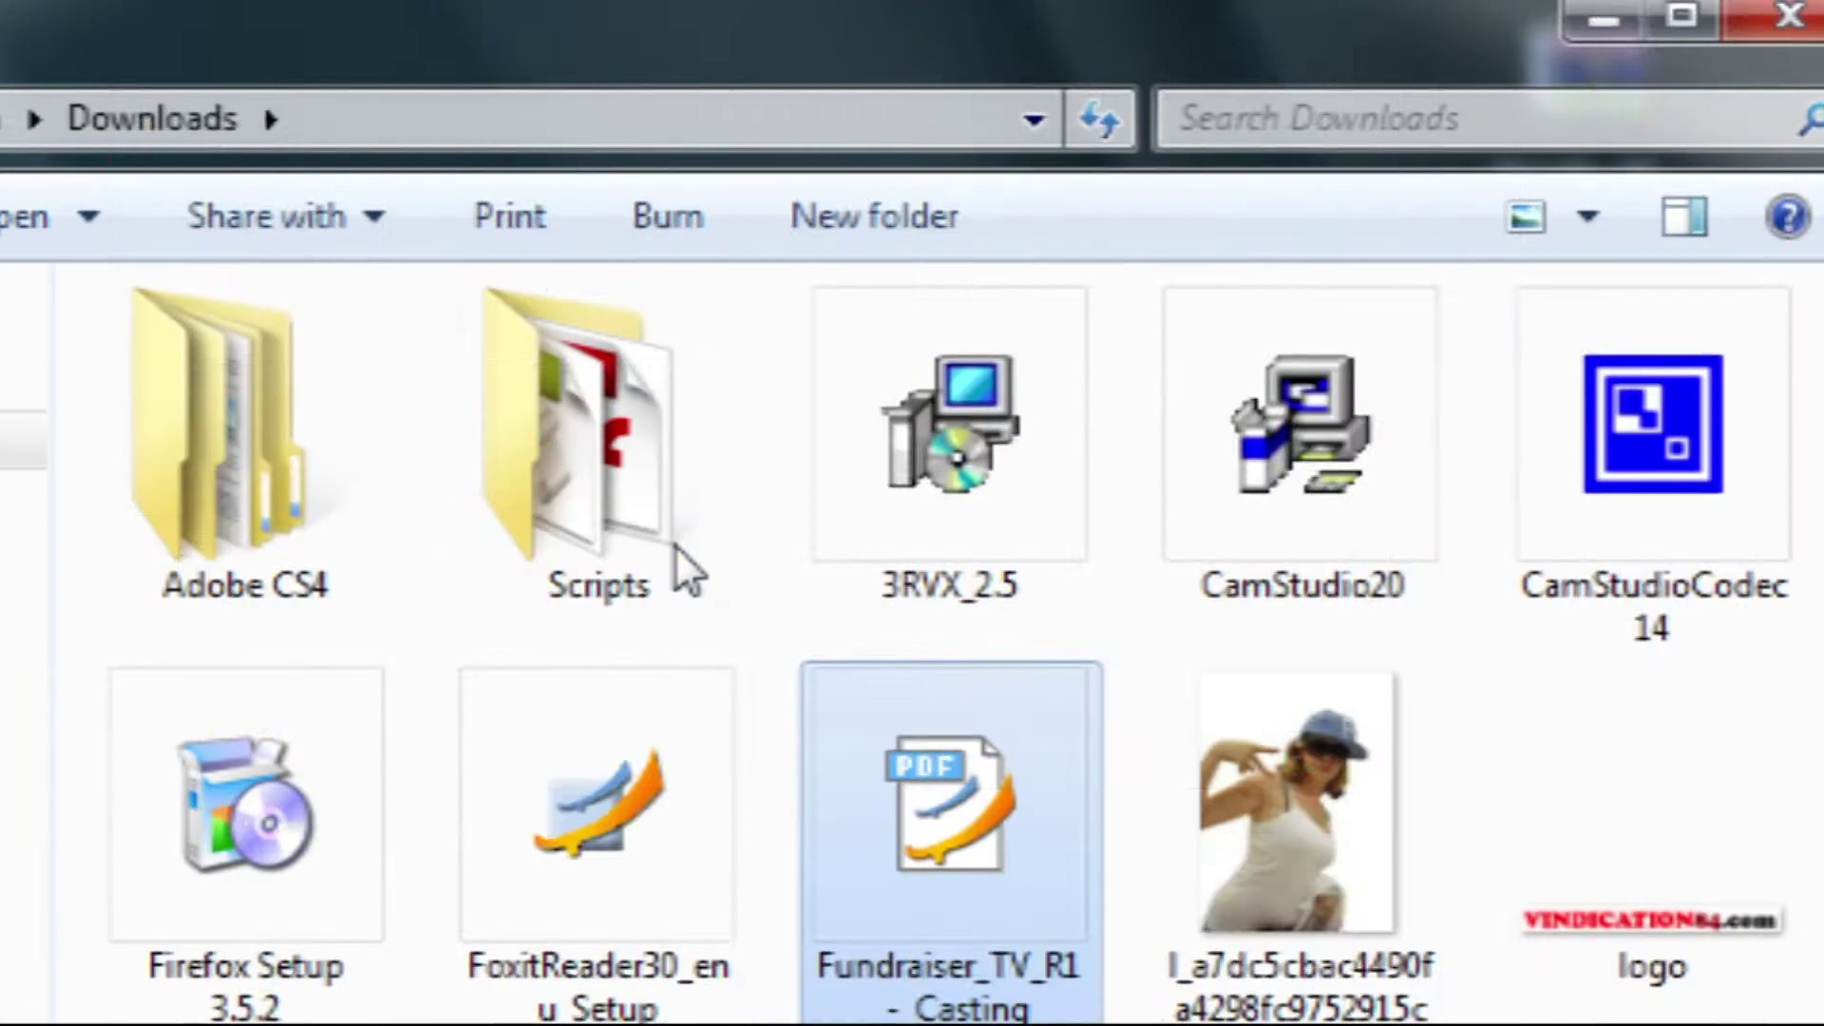
double_click(946, 802)
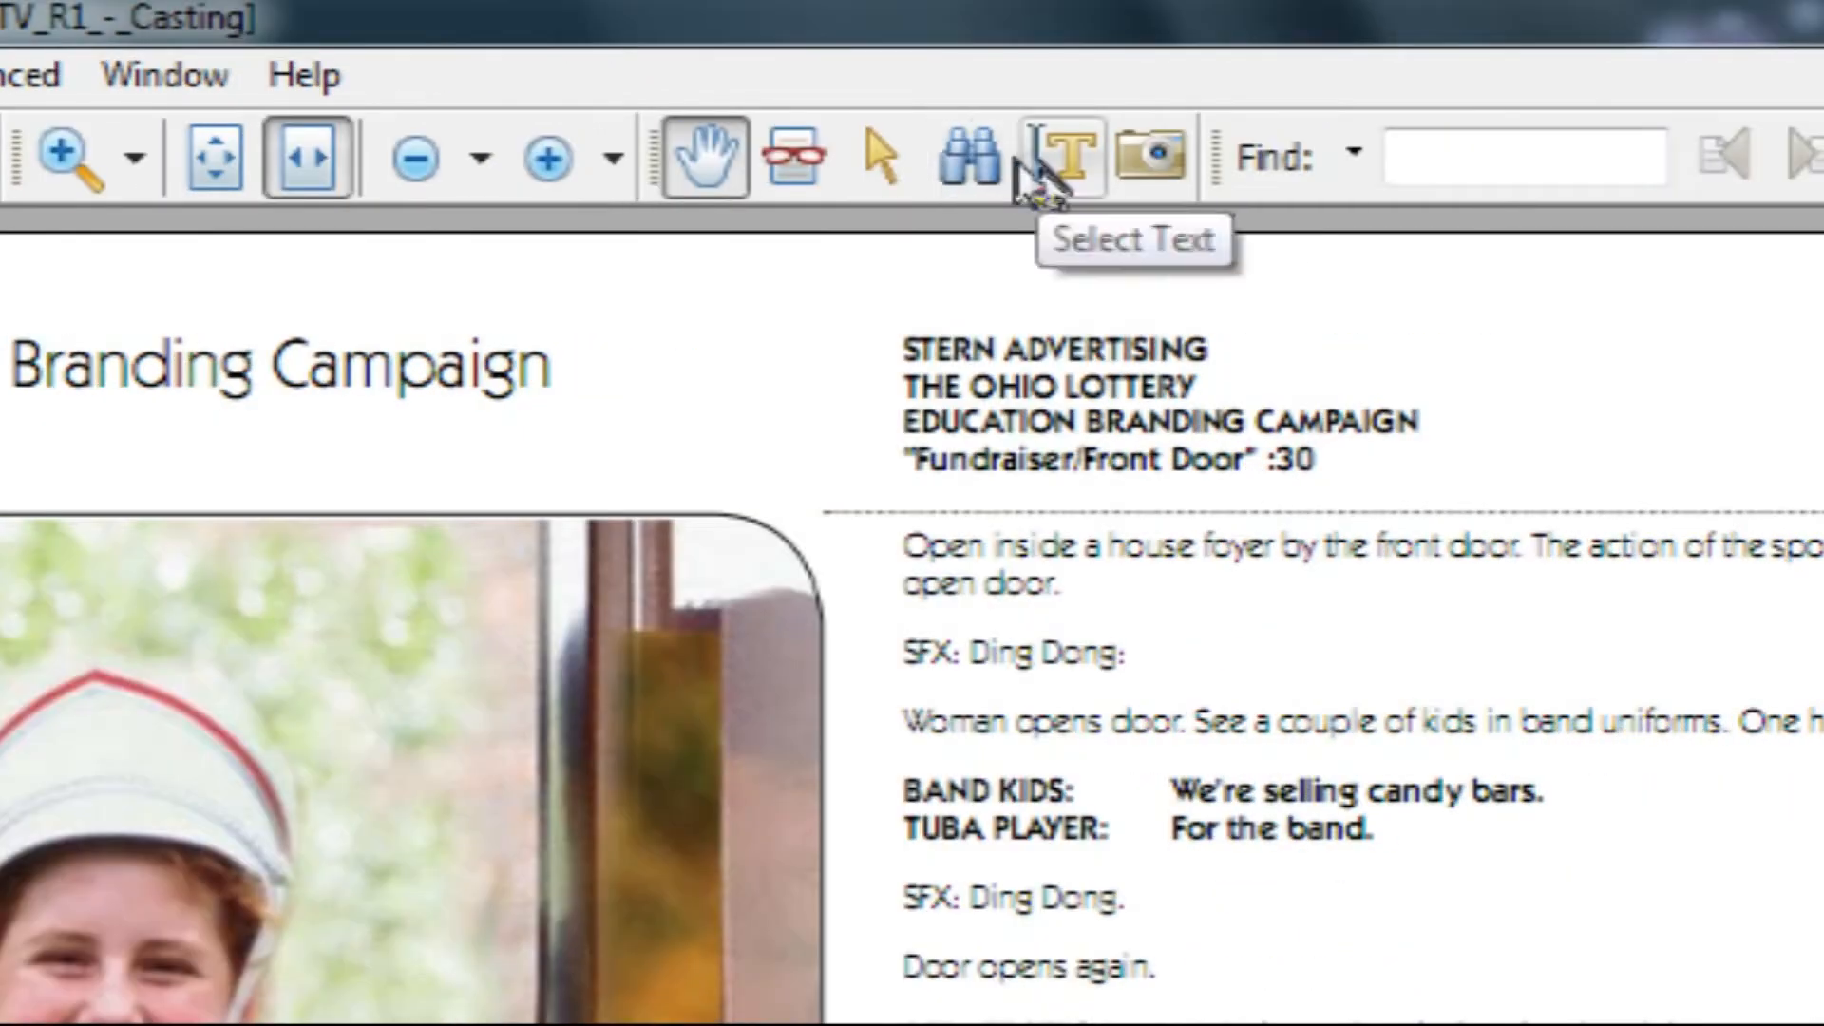
mouse_move(1273, 192)
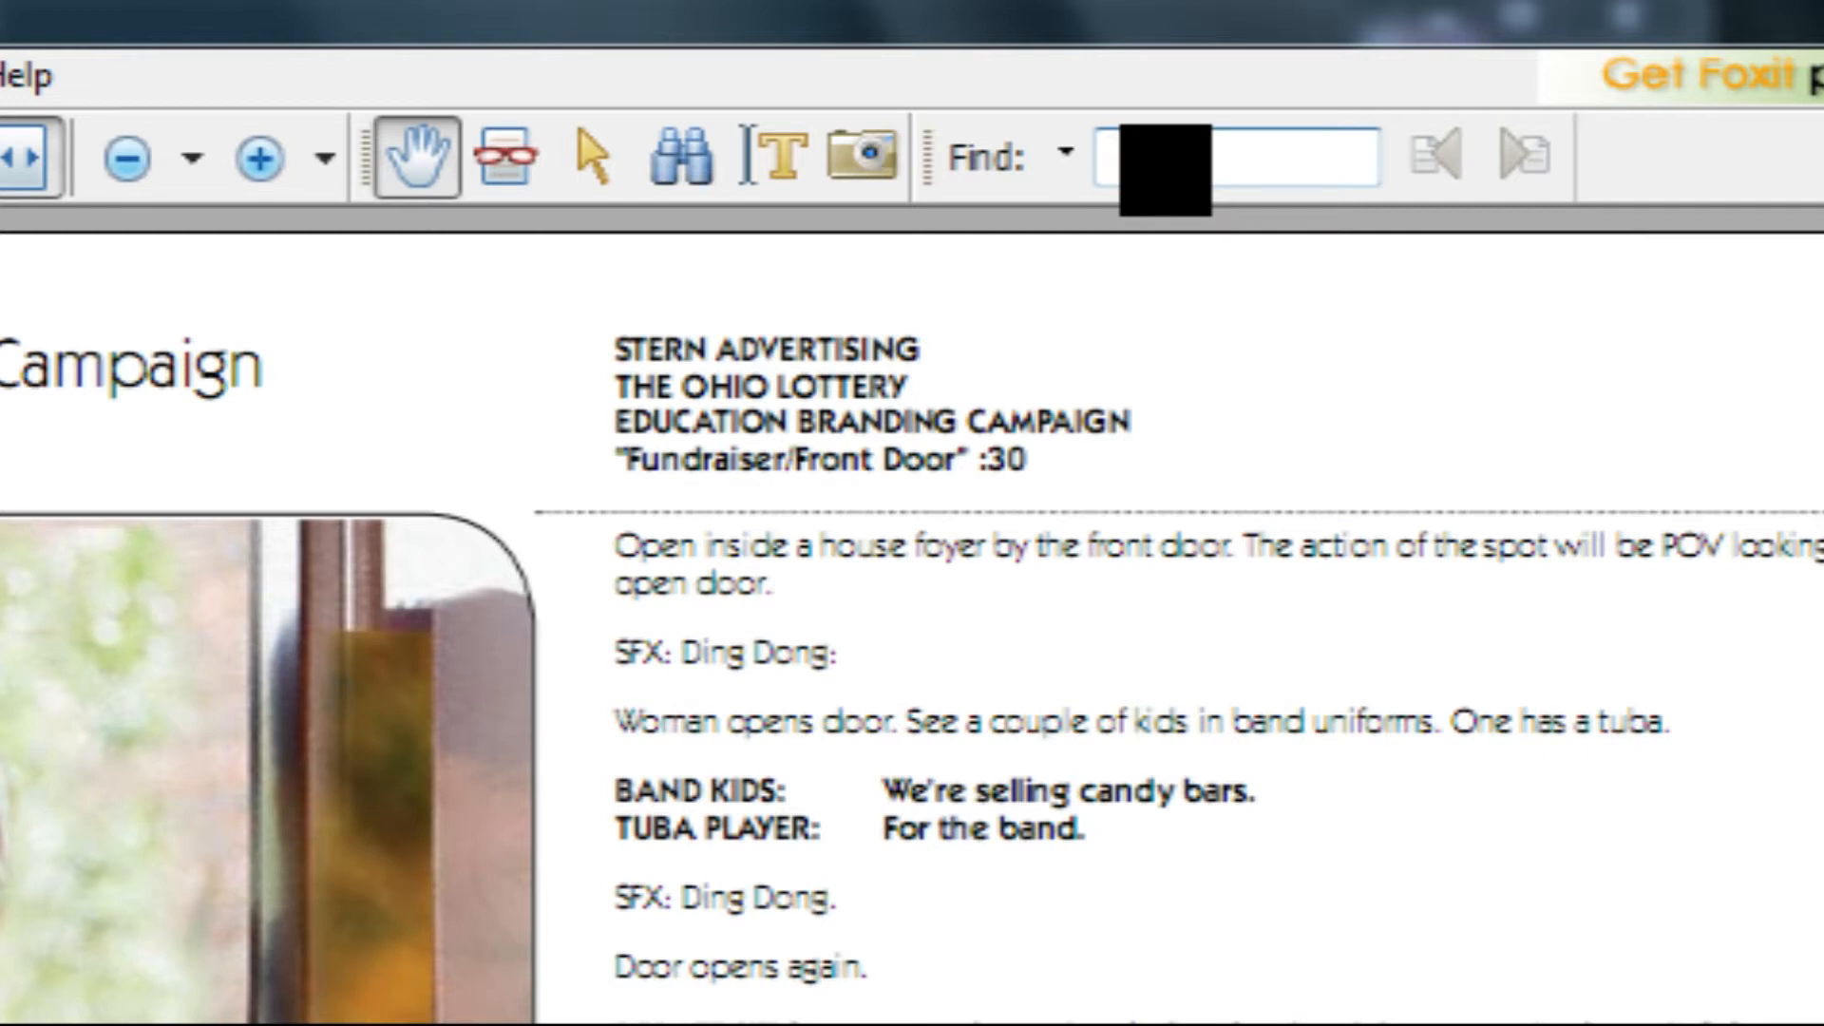
Search the casting script for 'THE' so its first occurrence is highlighted
double_click(952, 828)
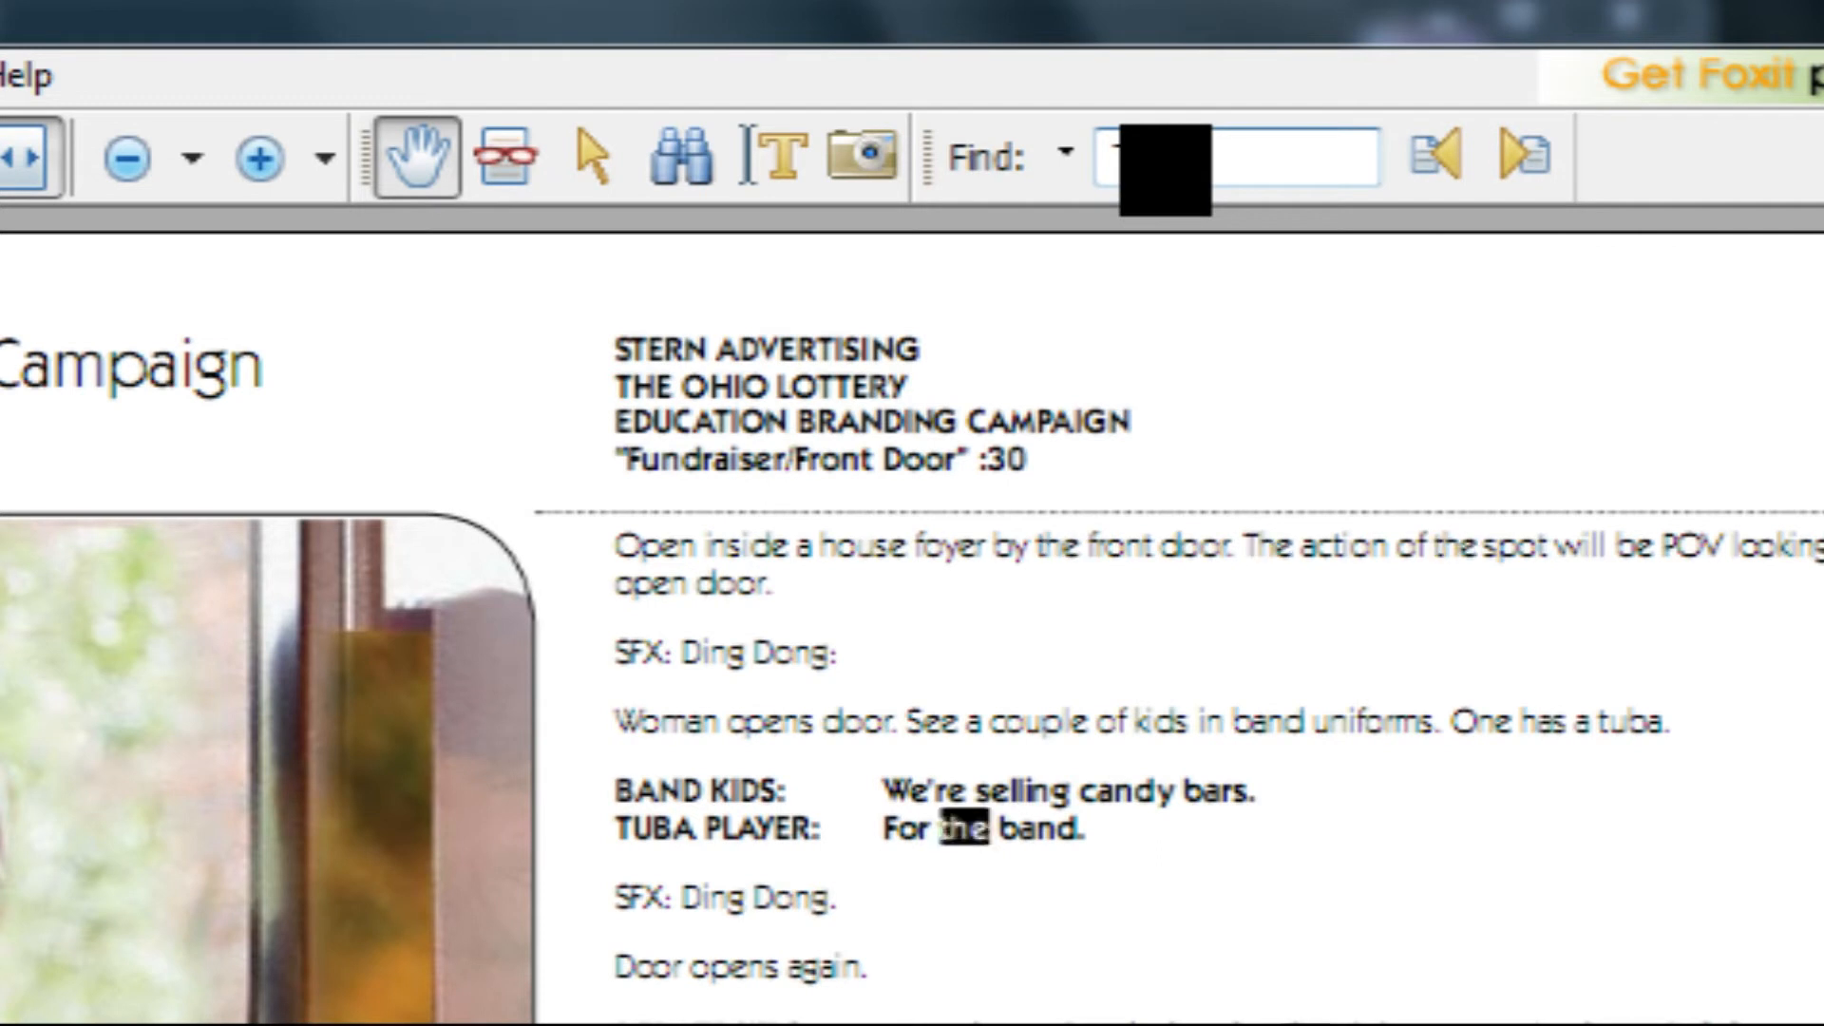
text(THE)
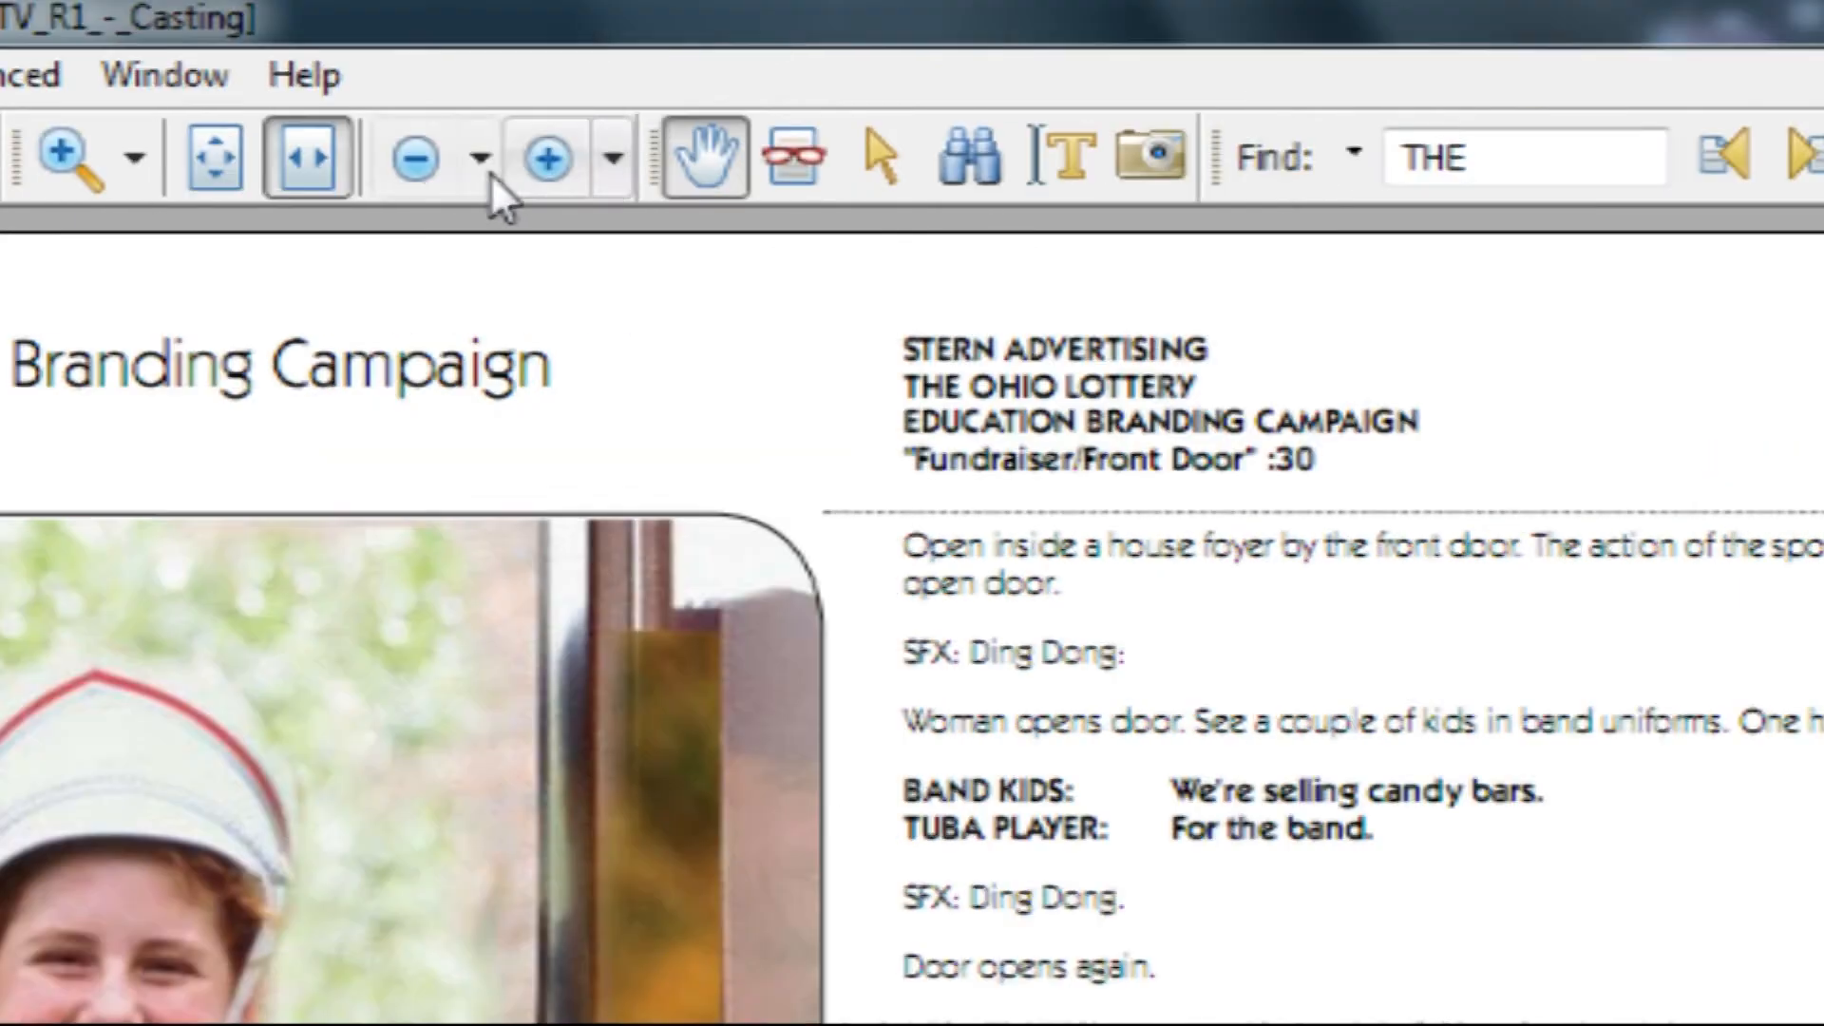
Scroll through the later script lines, then restore the reader window to a smaller size
click(541, 158)
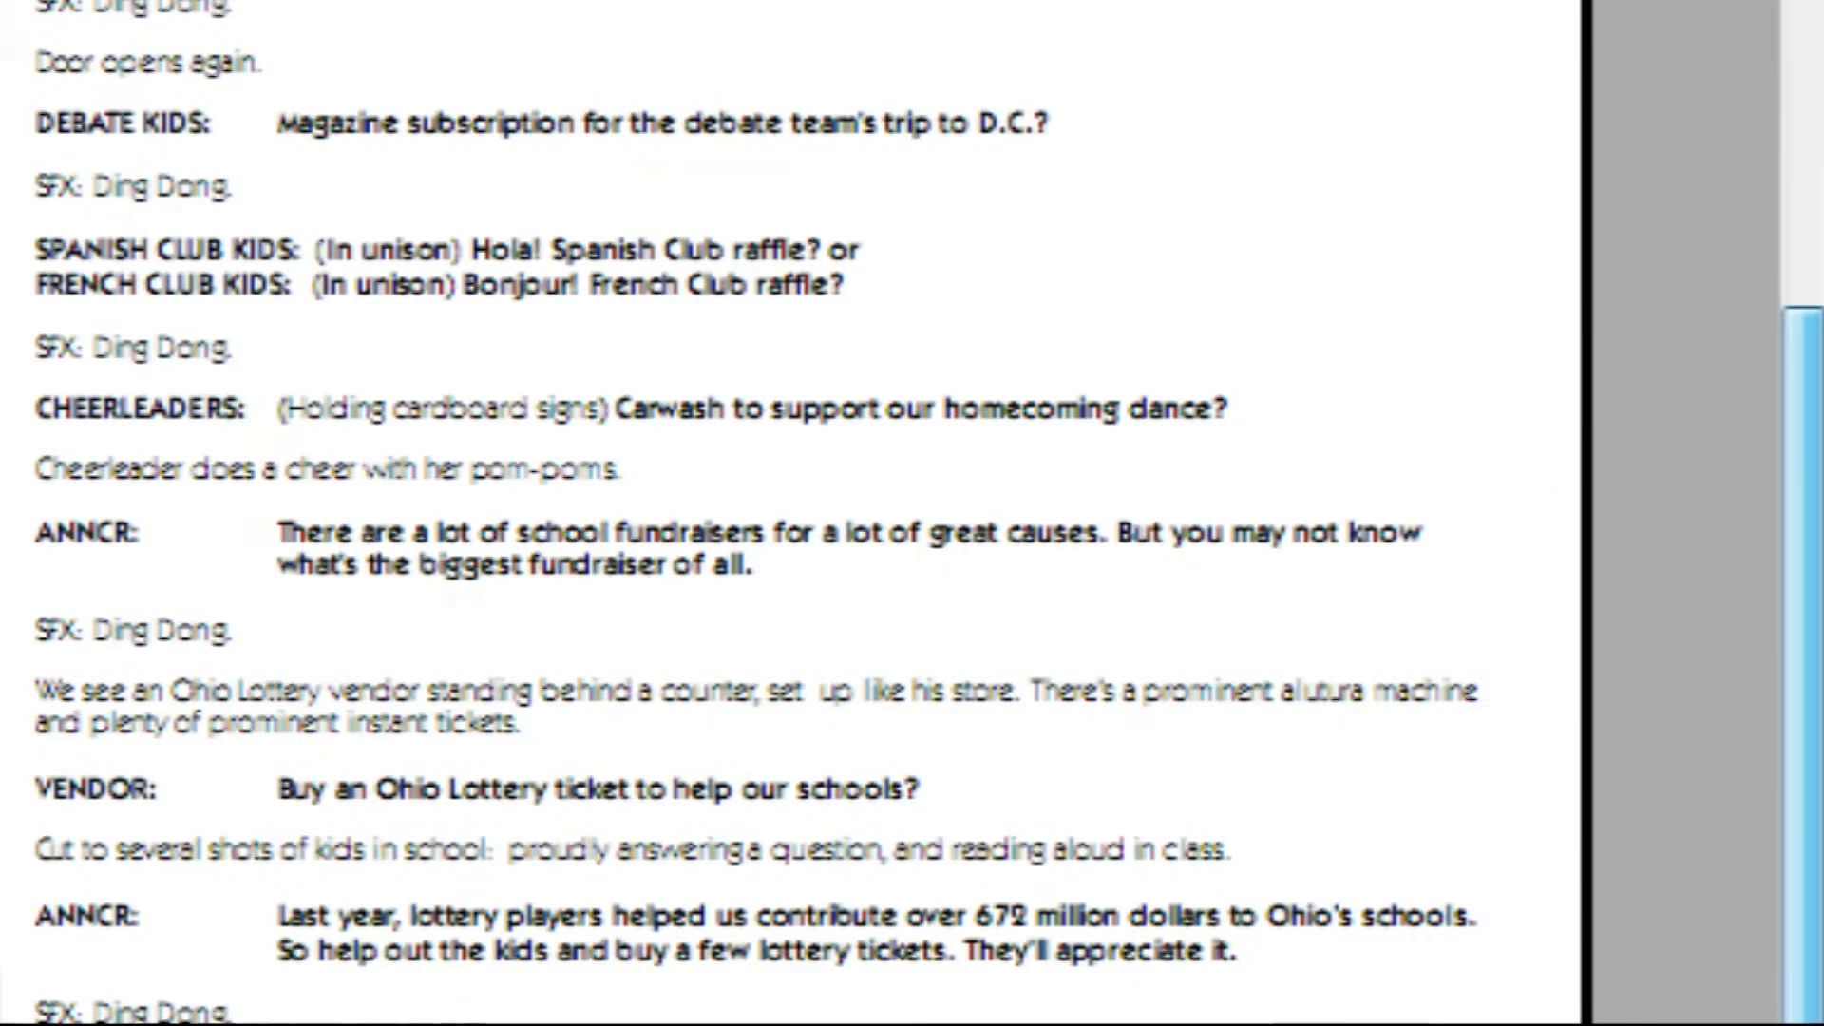
scroll(up, 3)
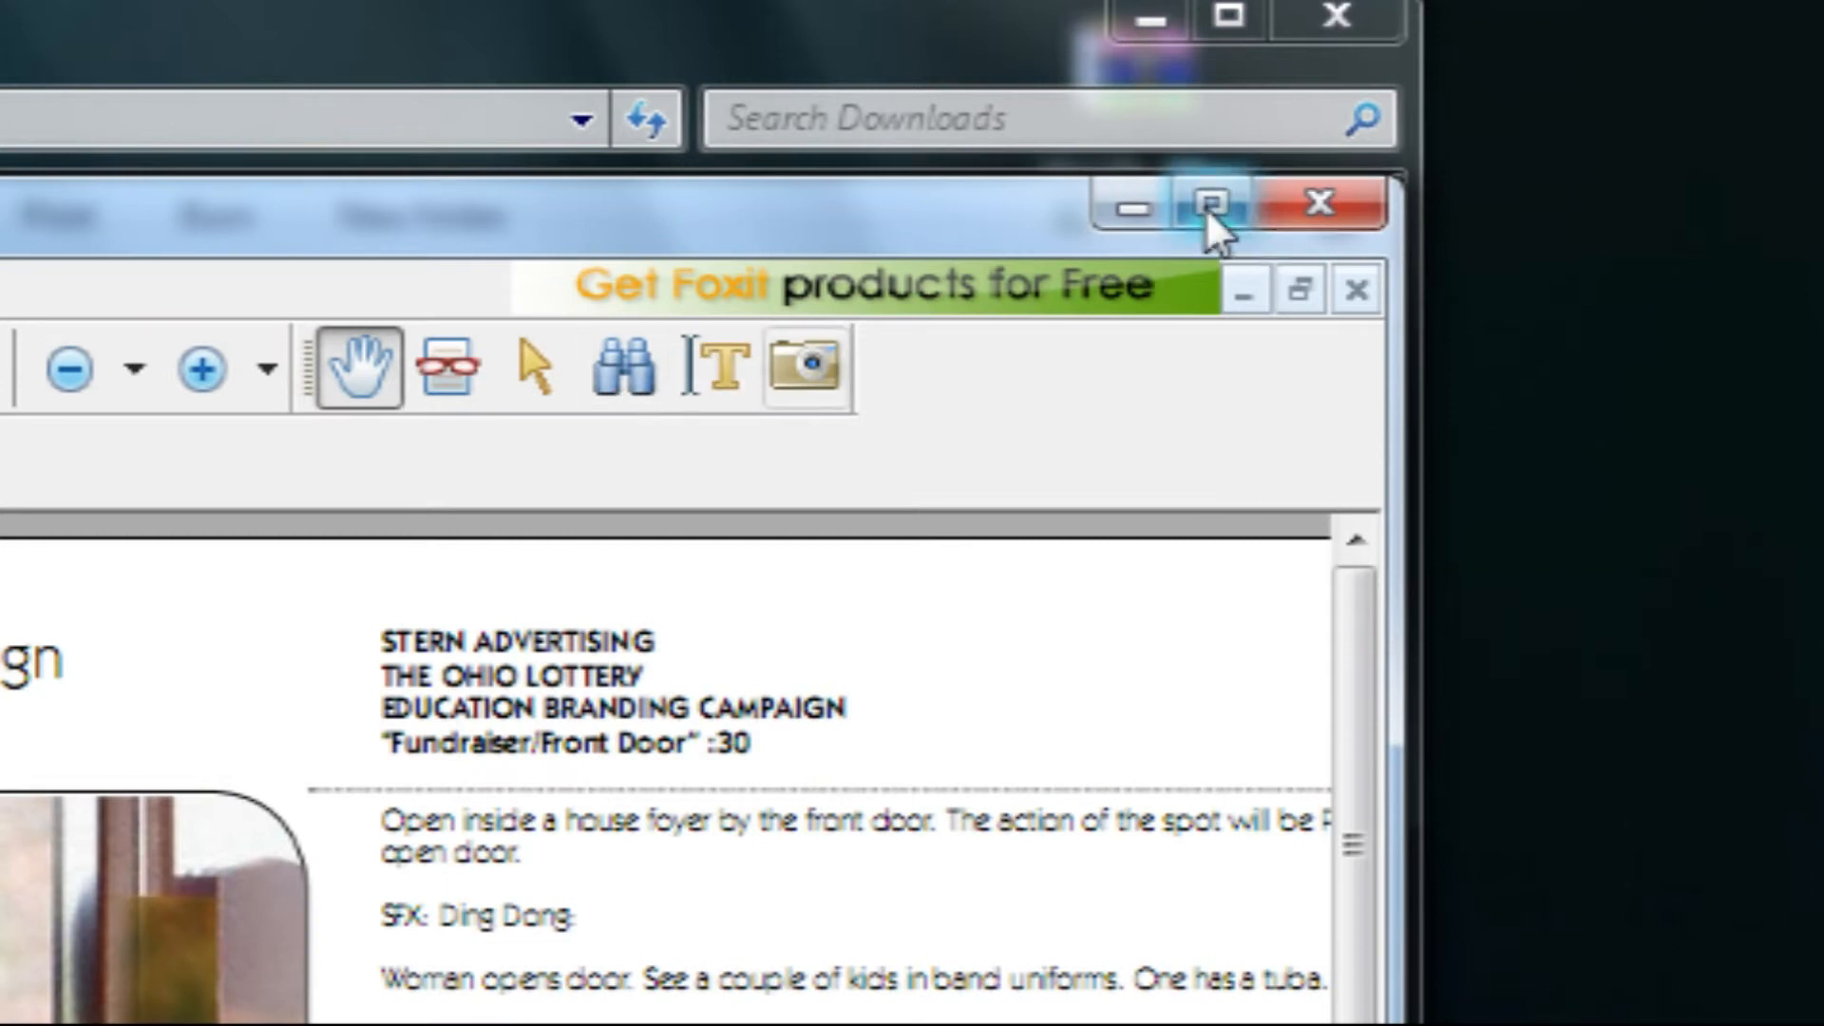
click(1211, 205)
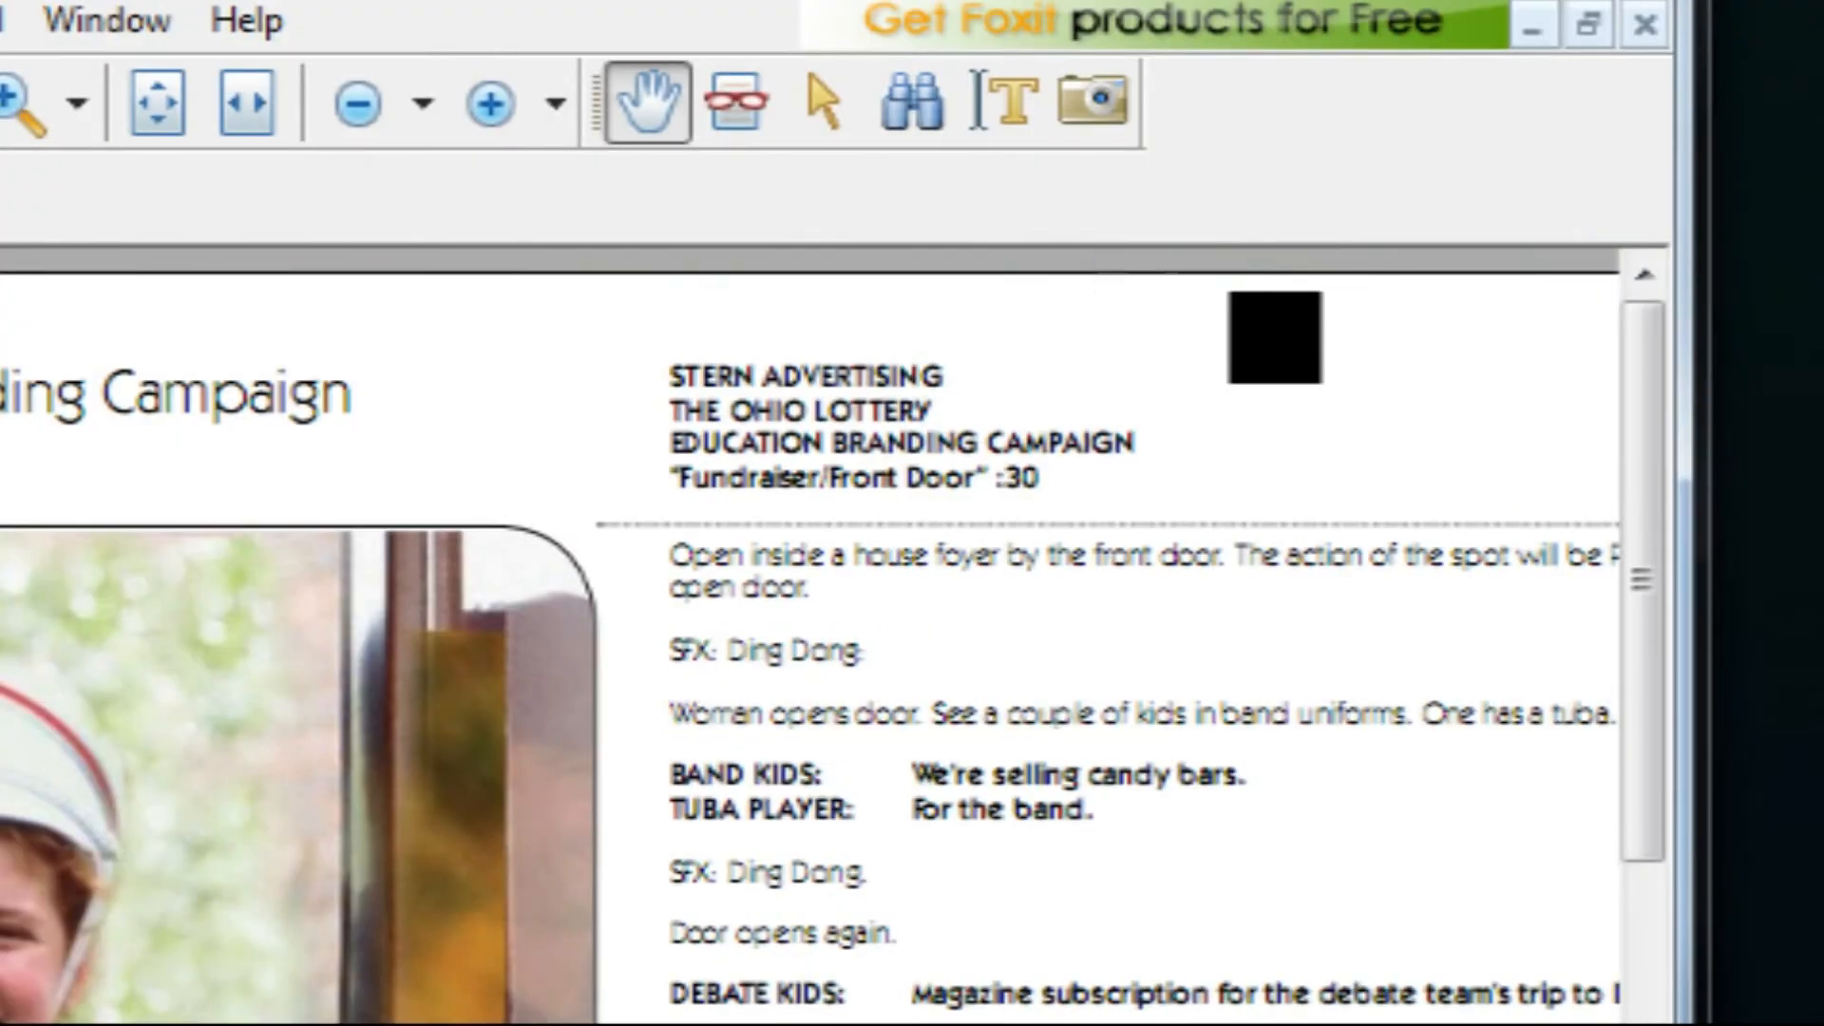